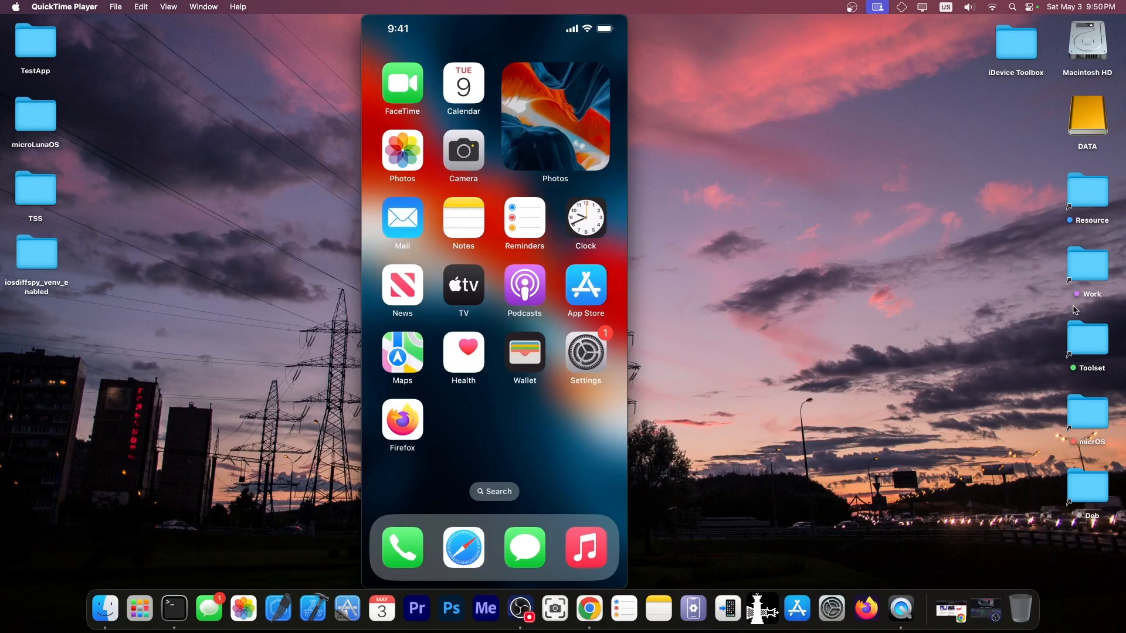
Launch Safari on the mirrored iPhone to show the Engadget spyware-warnings article.
left_click(585, 353)
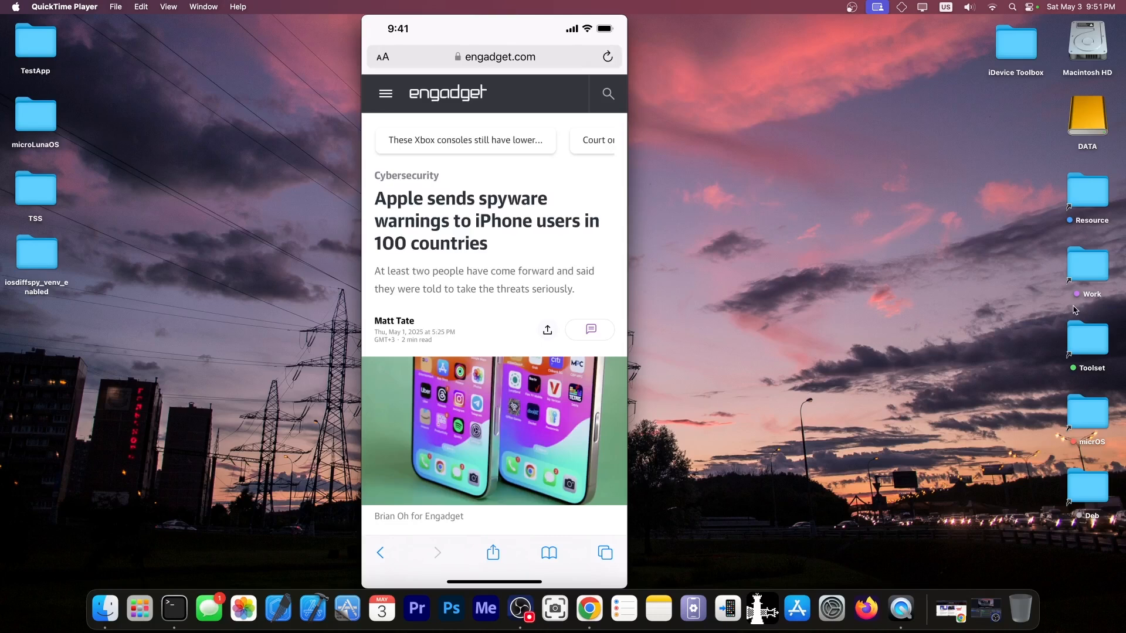
Scroll through the Norton Pegasus spyware article, then move into the iPhone's General settings.
scroll("down", 3)
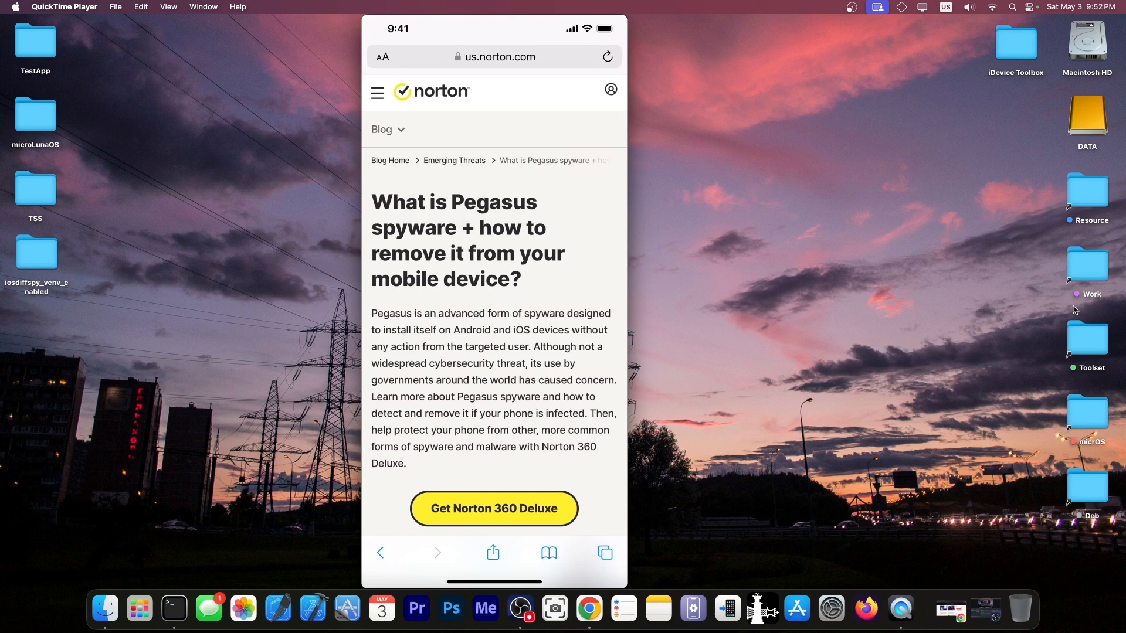
scroll("down", 3)
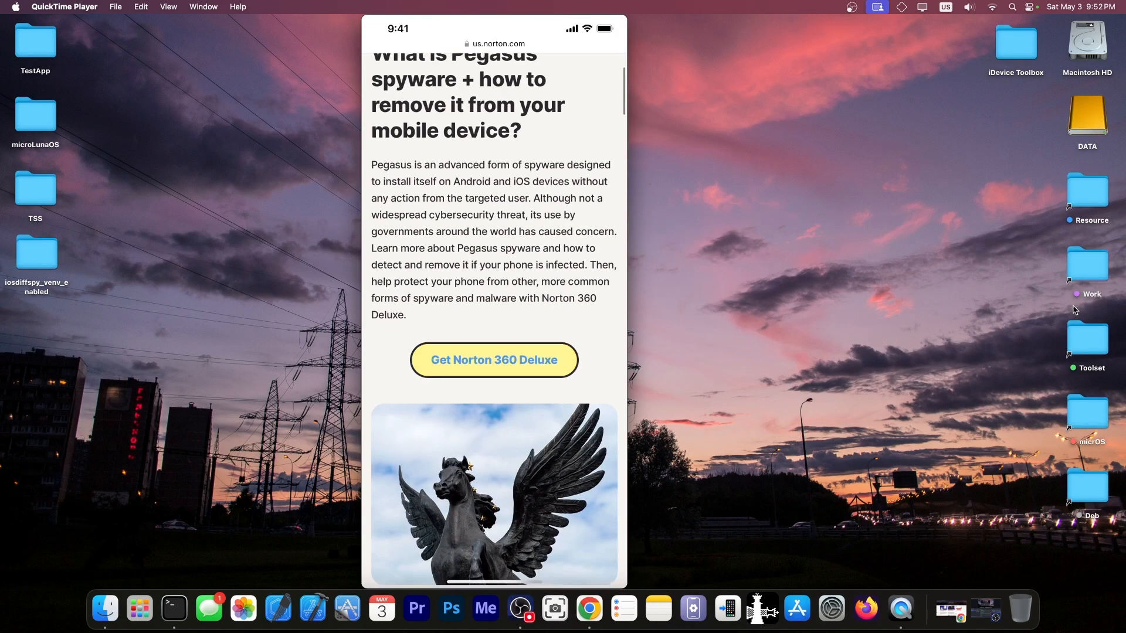
scroll("down", 3)
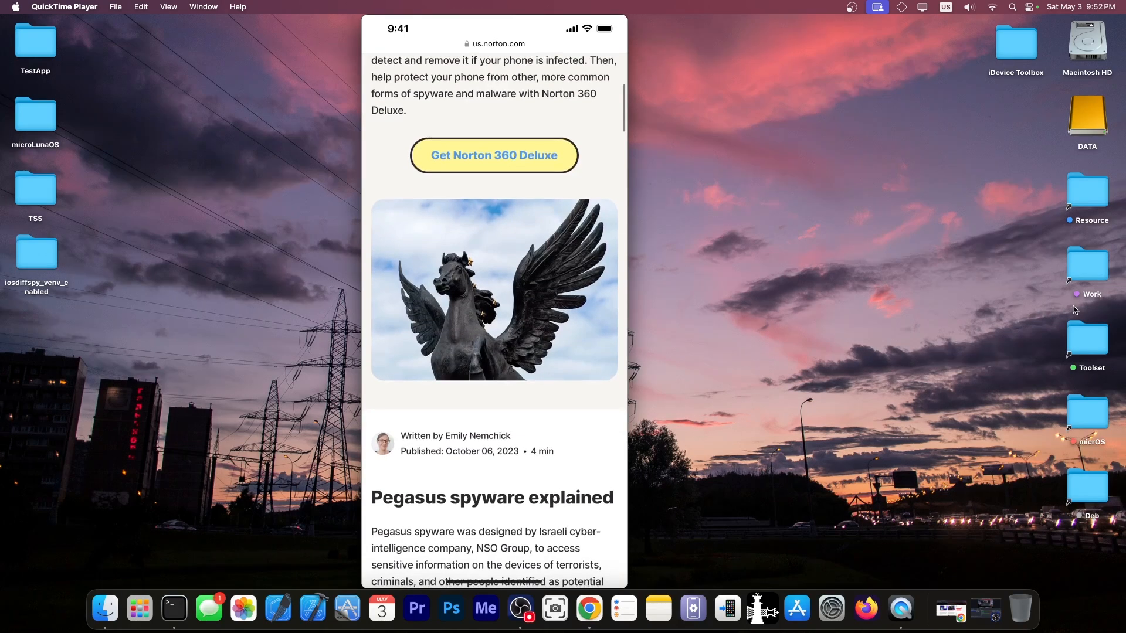
scroll("down", 3)
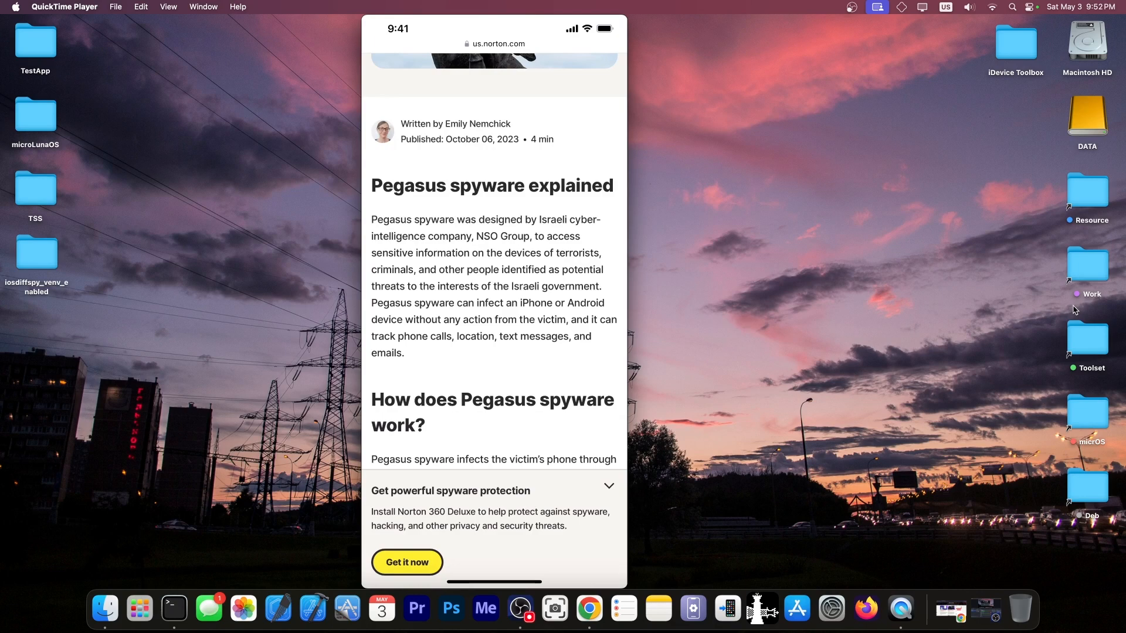
scroll("up", 3)
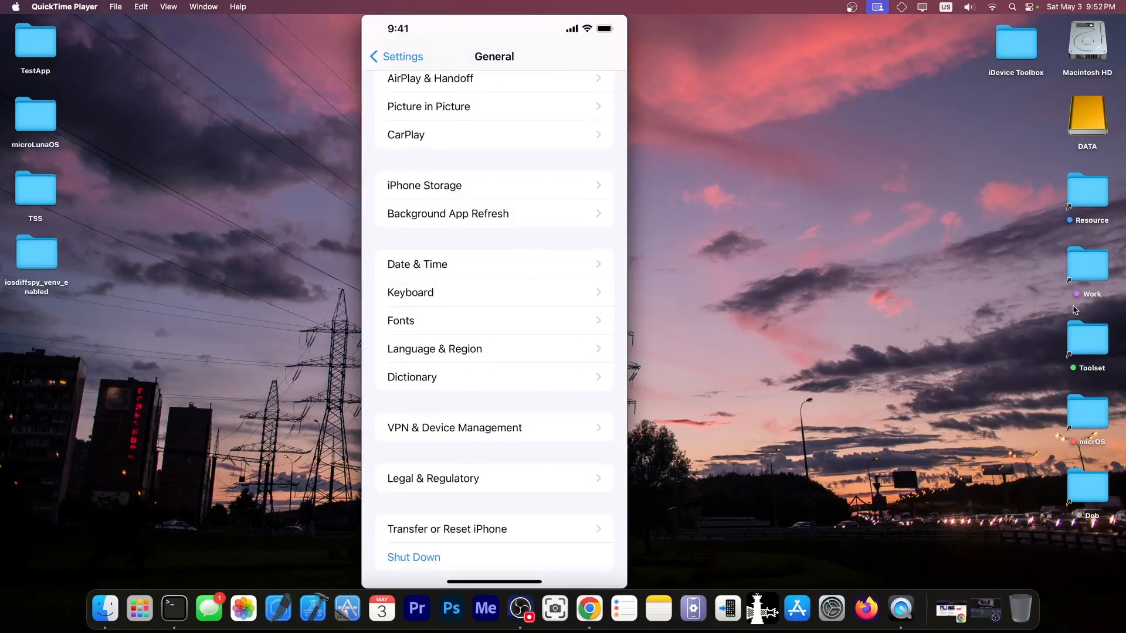
Shut down the iPhone via the power-off slider and let it restart to the home screen.
left_click(414, 557)
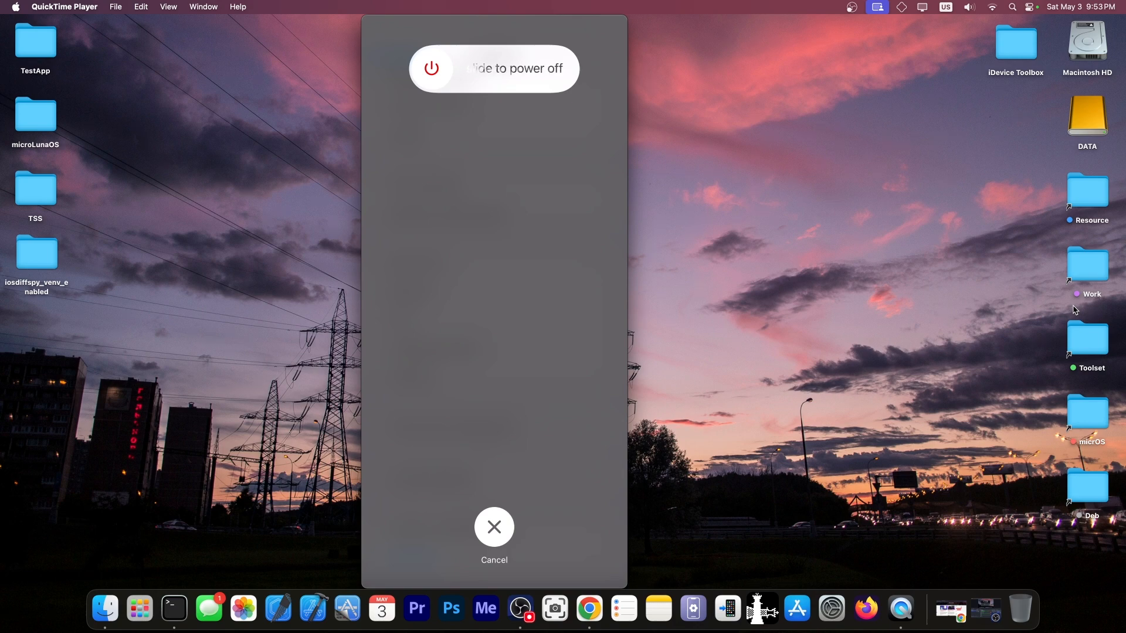
left_click(494, 527)
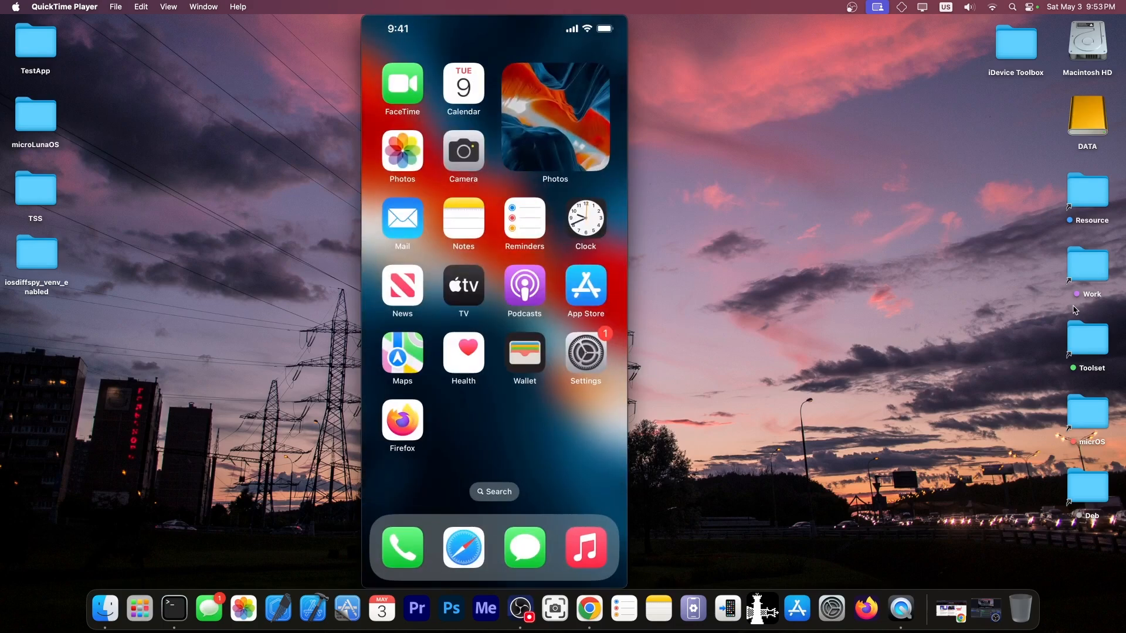
Return to General settings and shut the iPhone down a second time before it reboots.
left_click(584, 353)
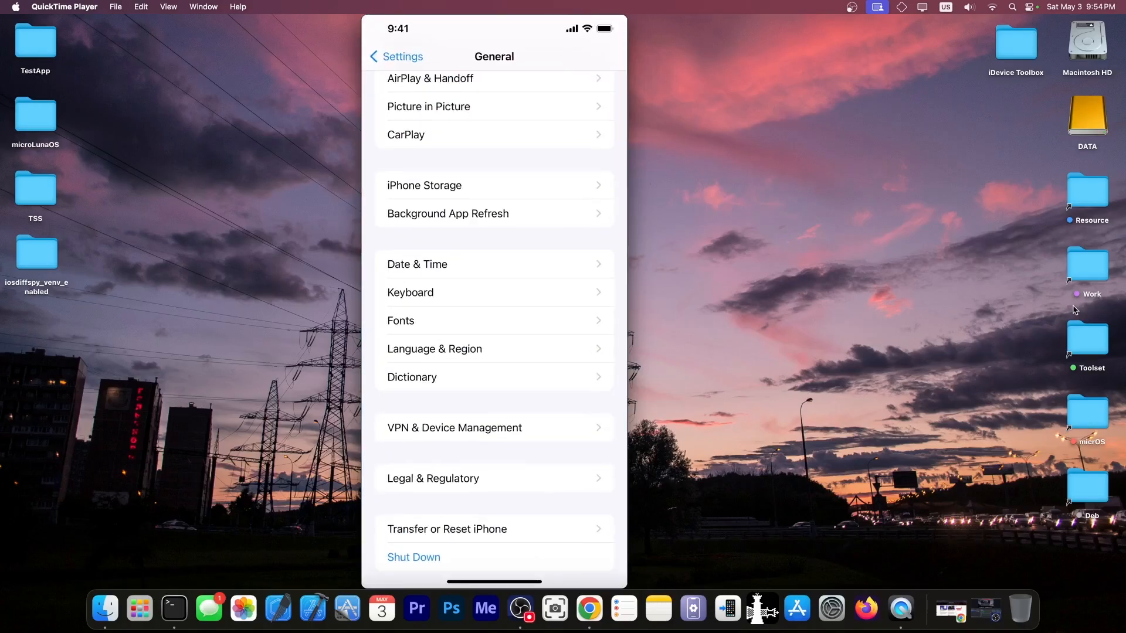
left_click(395, 56)
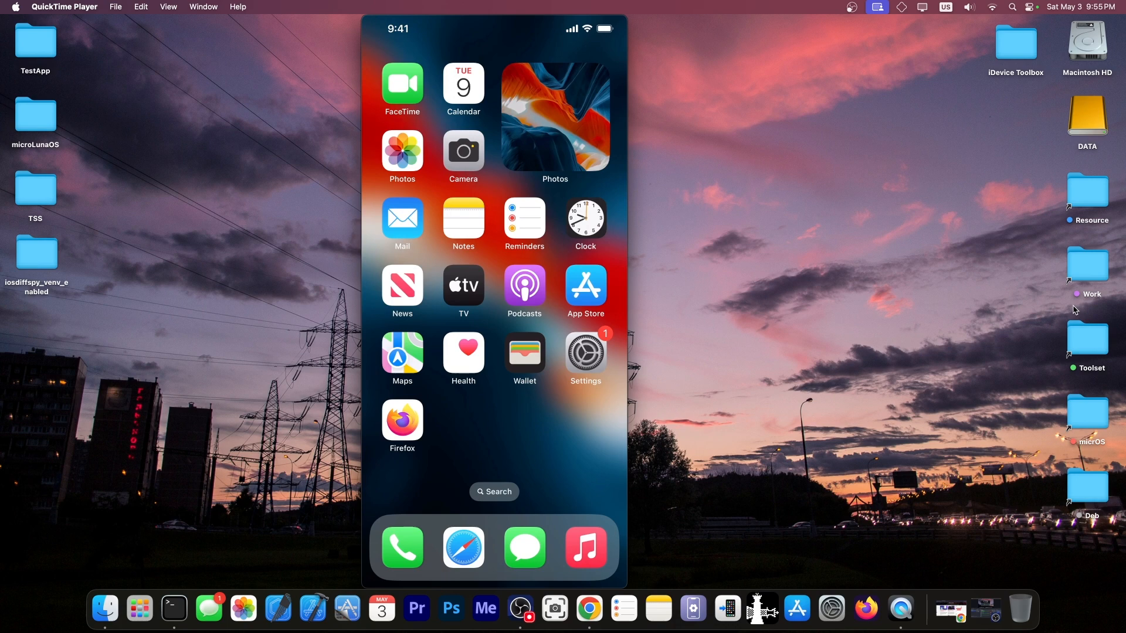
mouse_move(530, 5)
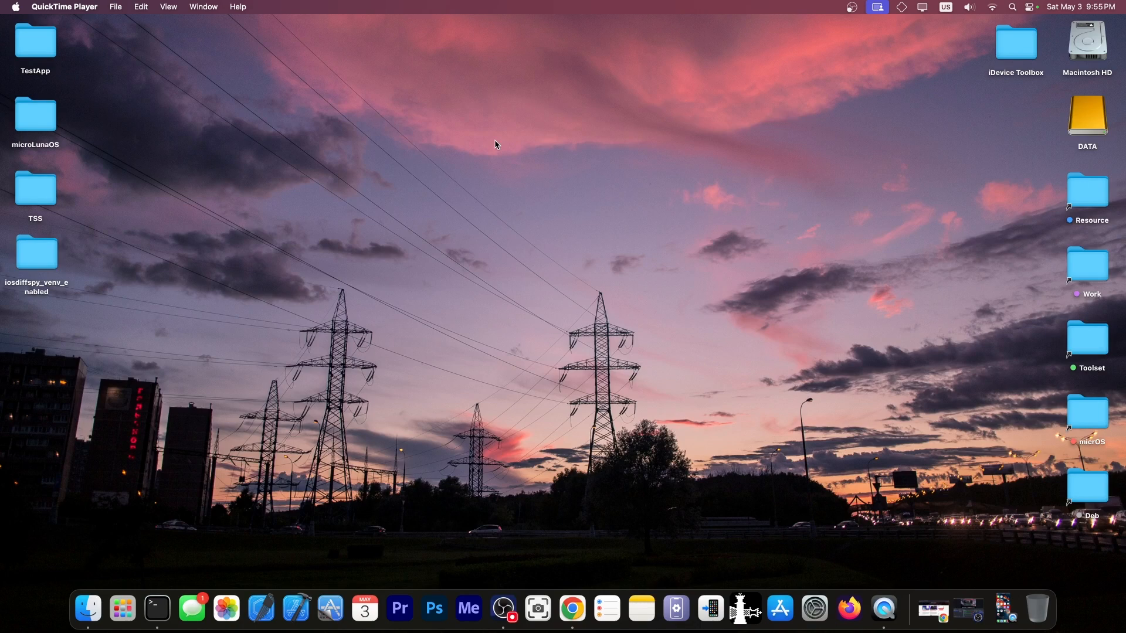
Bring up iDevice Central in Chrome, then switch to the 8kSec Academy mobile security courses page.
left_click(571, 609)
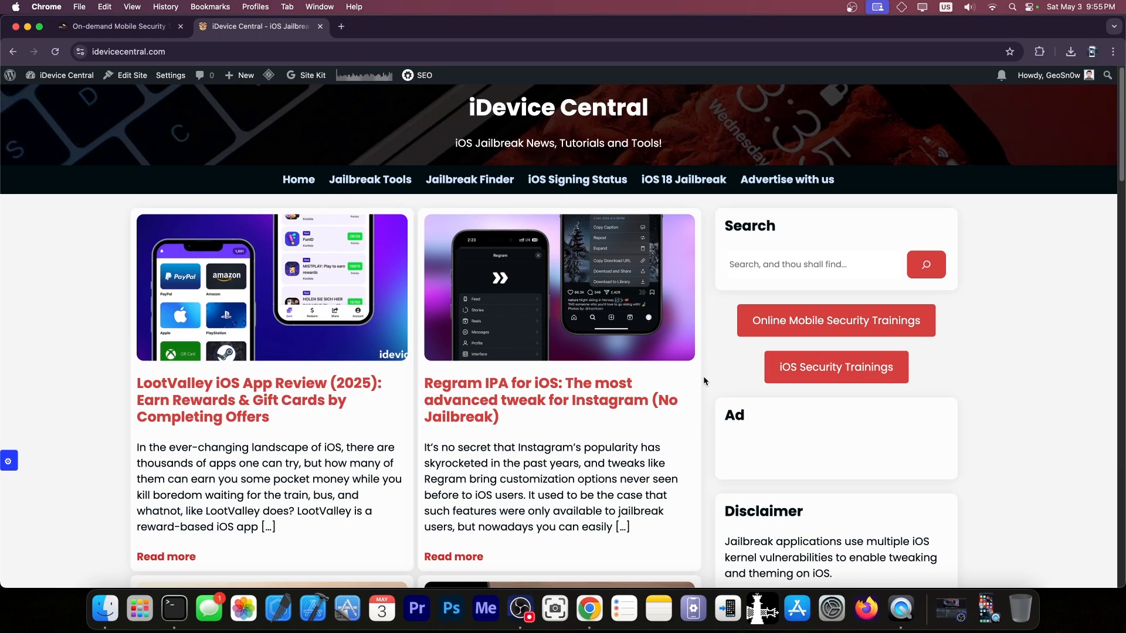
scroll("down", 3)
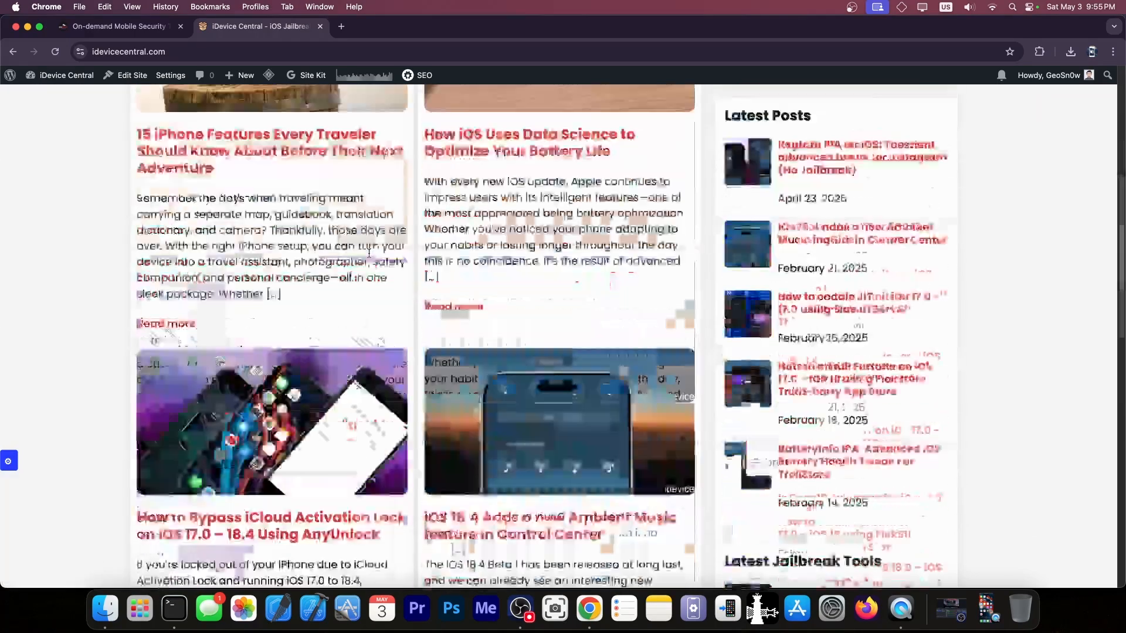
scroll("up", 3)
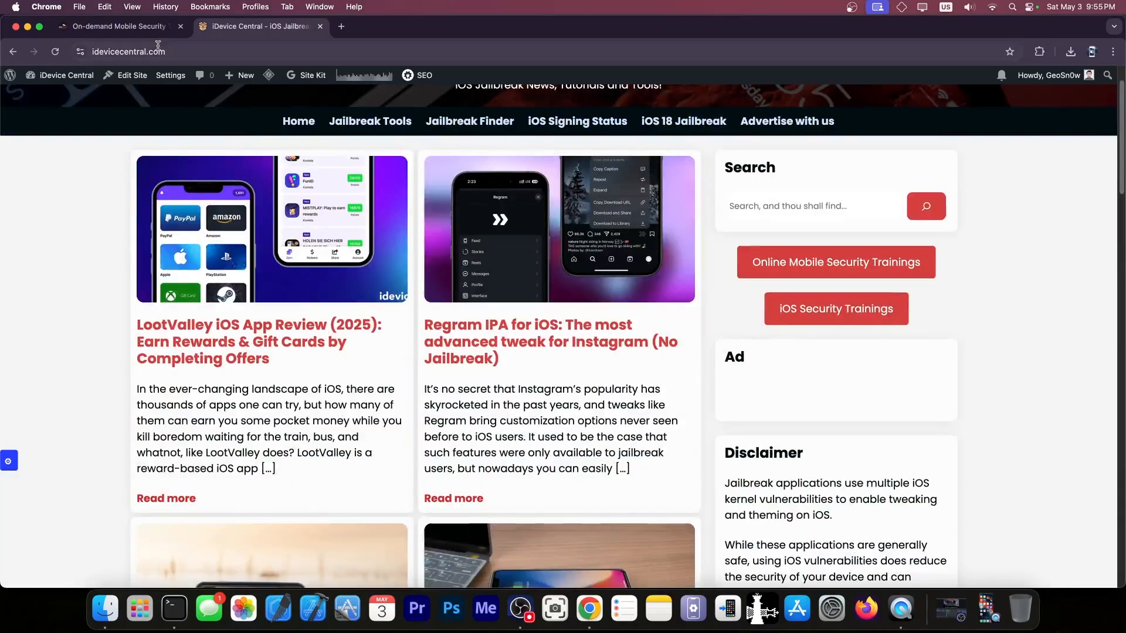
left_click(115, 26)
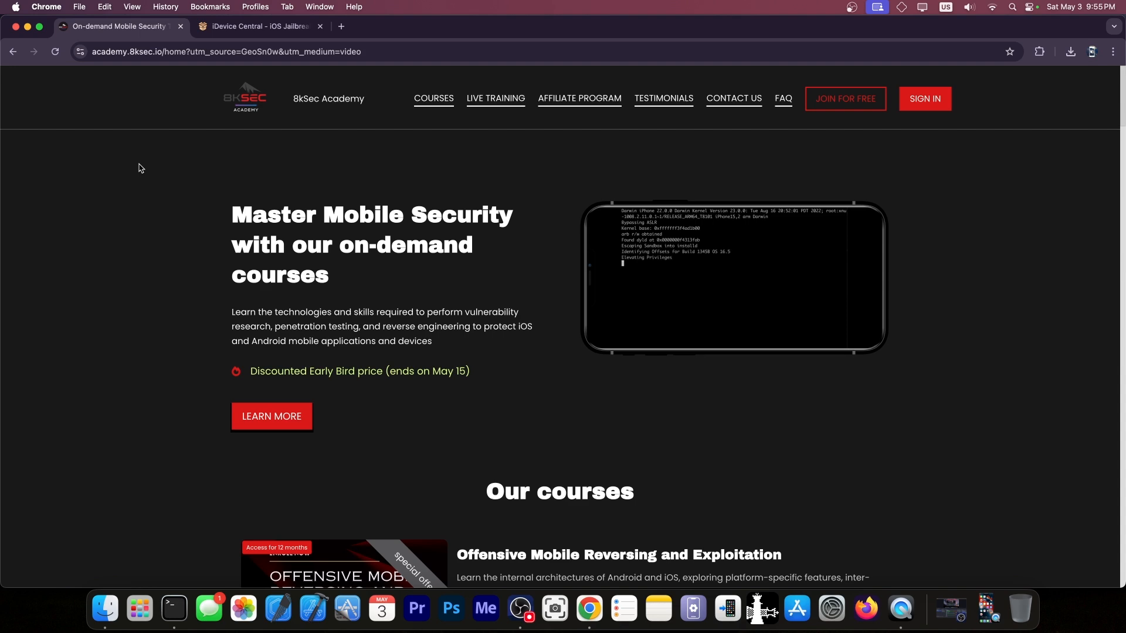
View the Offensive iOS Internals course details, then close Chrome to return to the desktop.
scroll("down", 3)
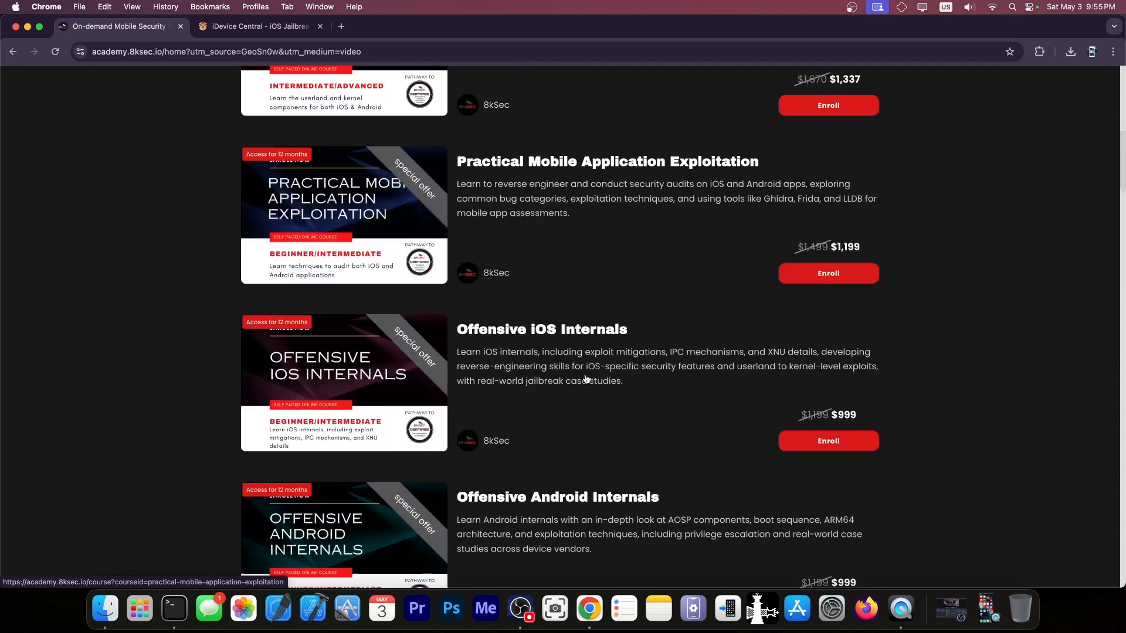
left_click(541, 328)
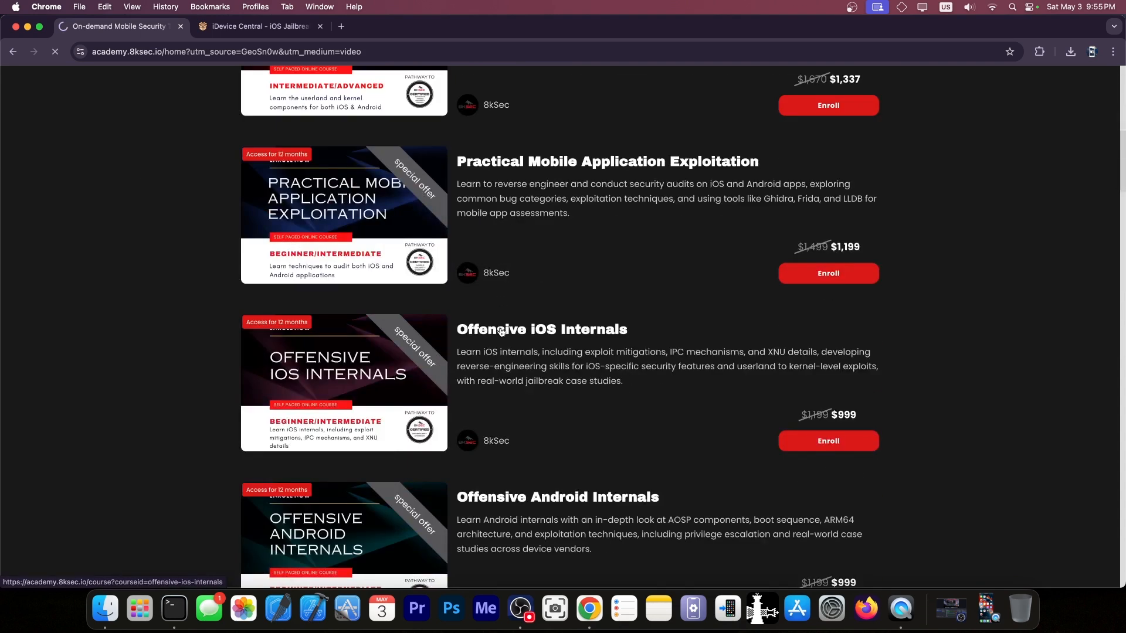
left_click(542, 328)
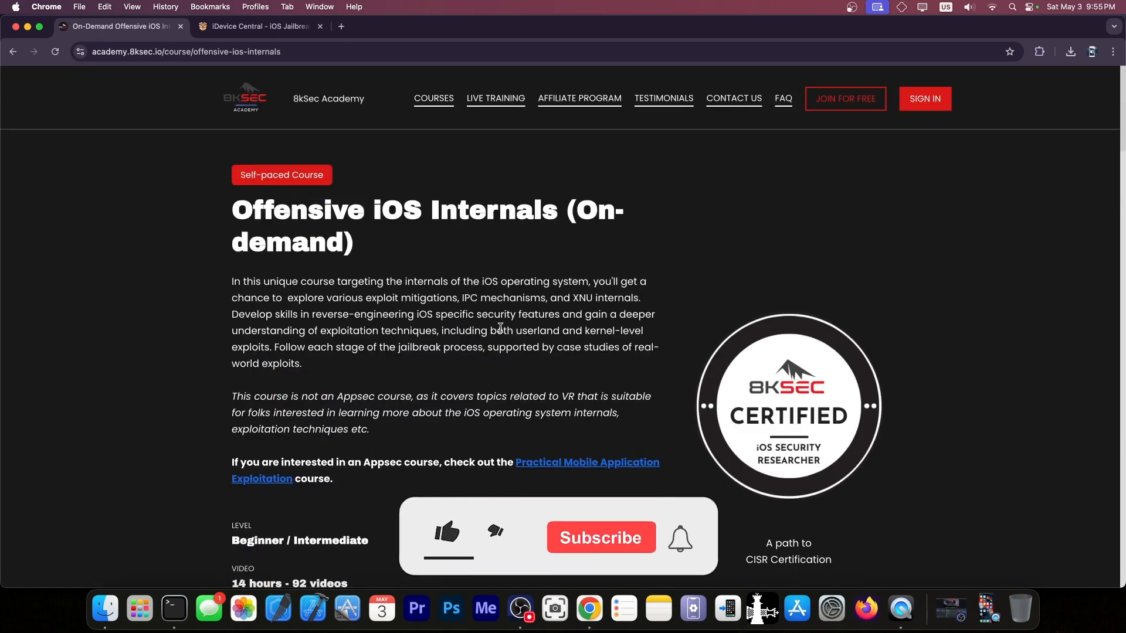
scroll("down", 3)
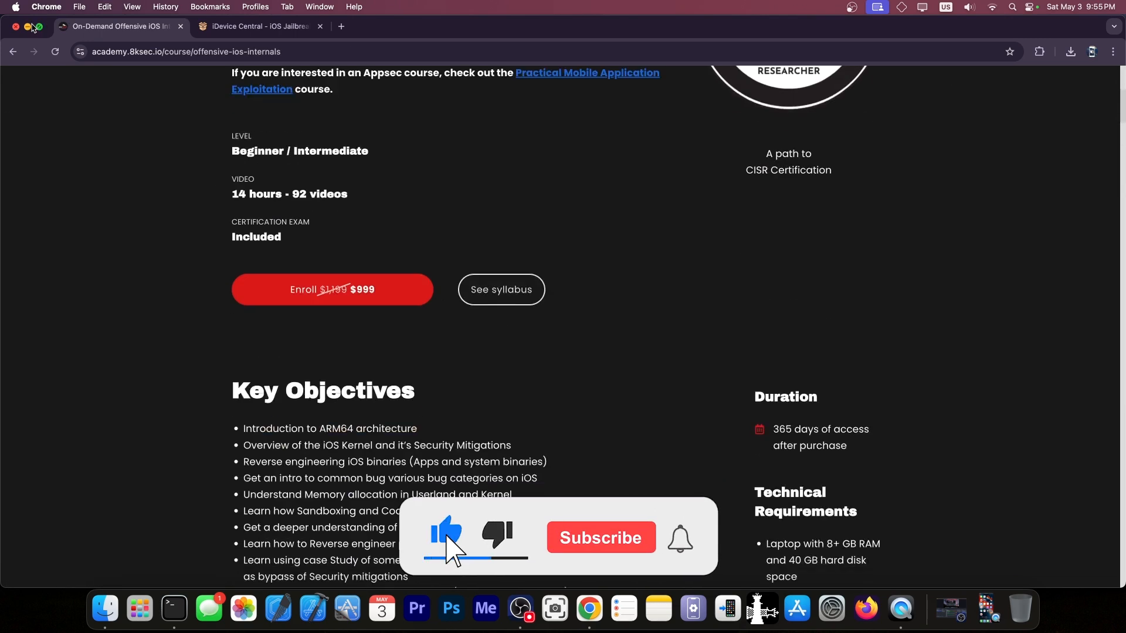
left_click(15, 27)
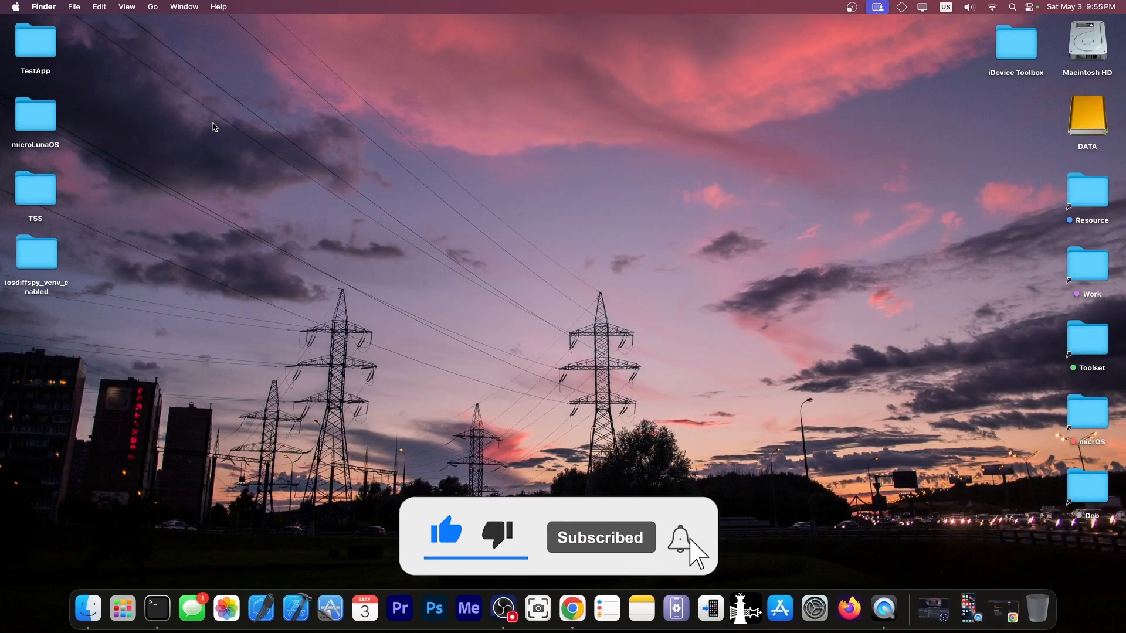